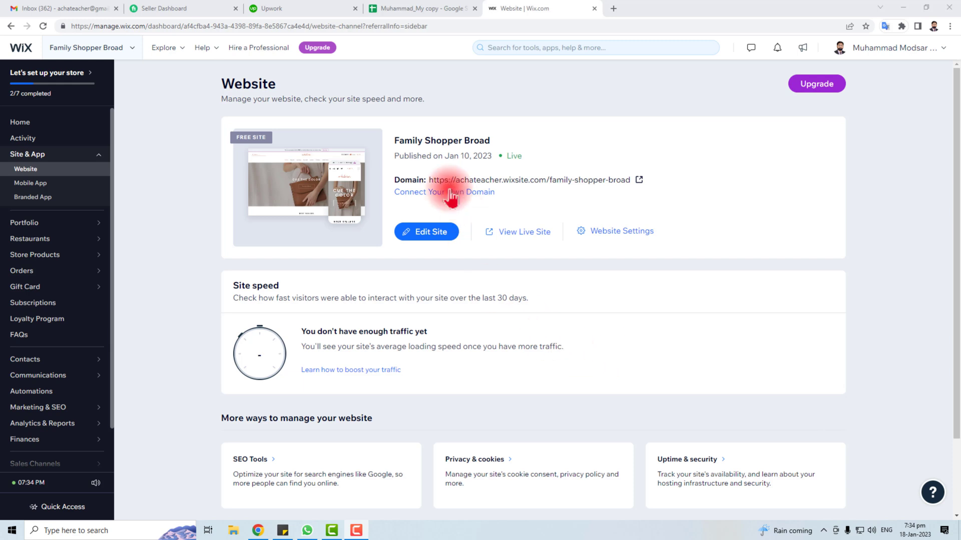
Open the Family Shopper Broad website in the Wix editor from the dashboard.
{"action": "left_click", "coordinate": [20, 122]}
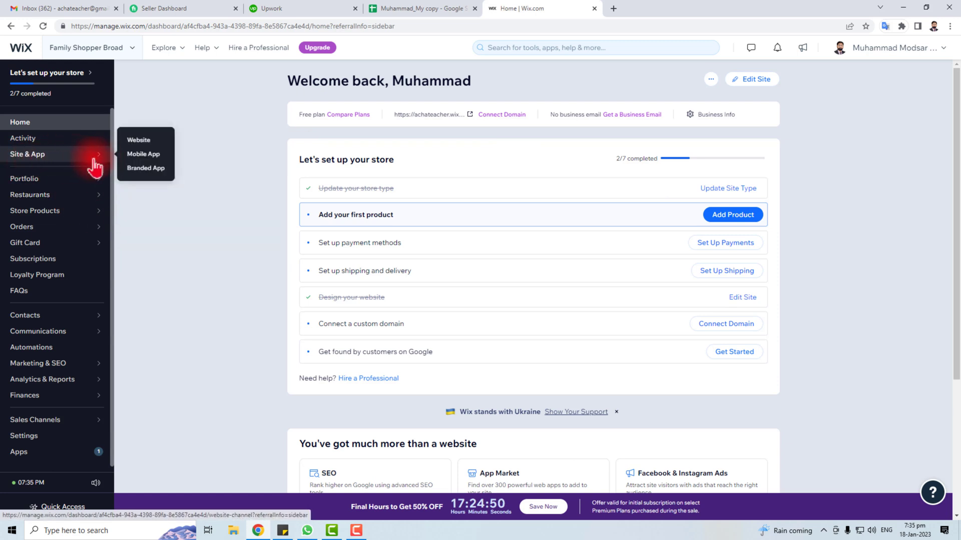
{"action": "mouse_move", "coordinate": [150, 142]}
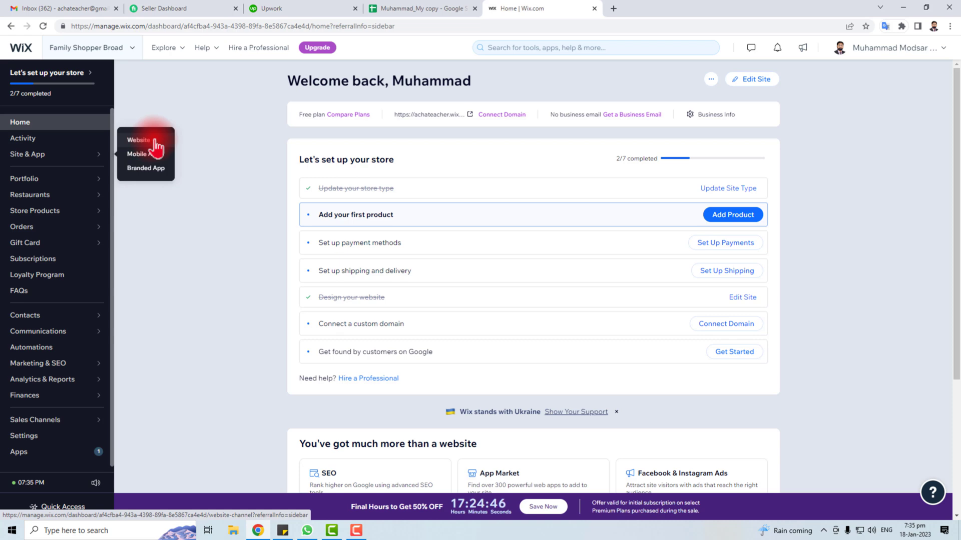
{"action": "left_click", "coordinate": [138, 139]}
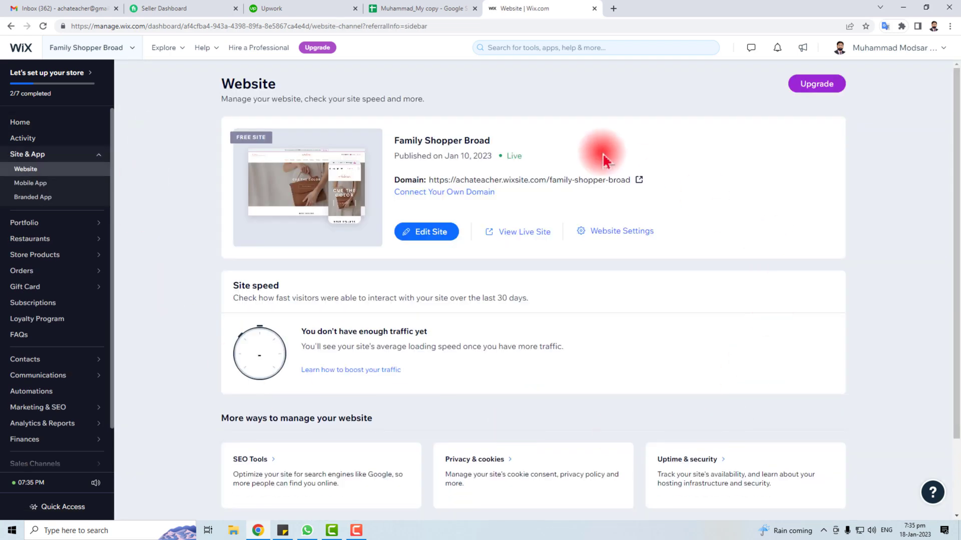
{"action": "left_click", "coordinate": [426, 232]}
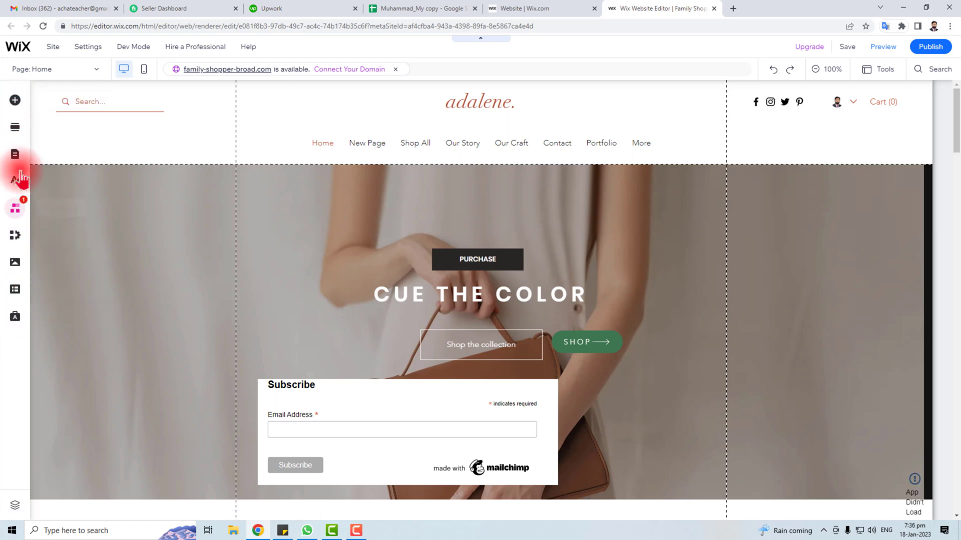
{"action": "scroll", "scroll_direction": "down", "scroll_amount": 3}
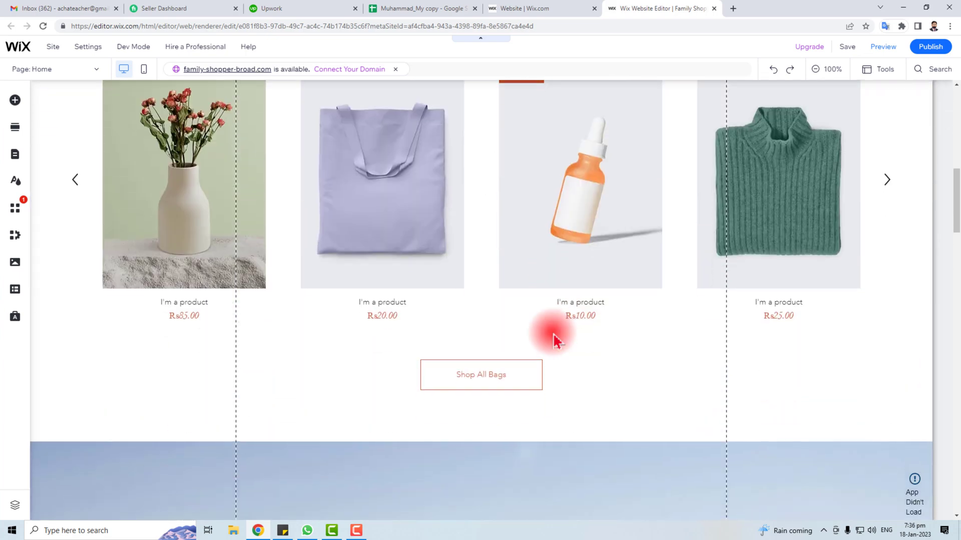
{"action": "scroll", "scroll_direction": "down", "scroll_amount": 3}
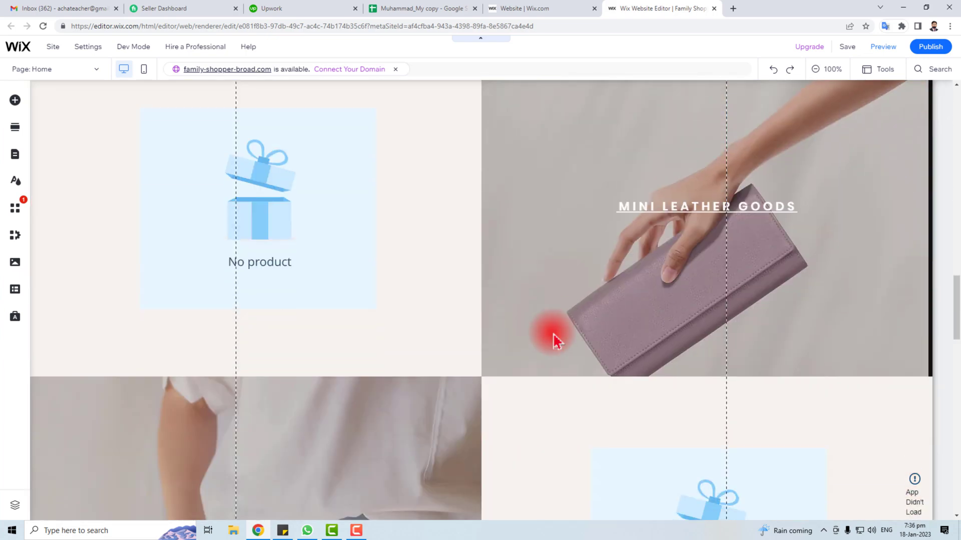
{"action": "scroll", "scroll_direction": "down", "scroll_amount": 3}
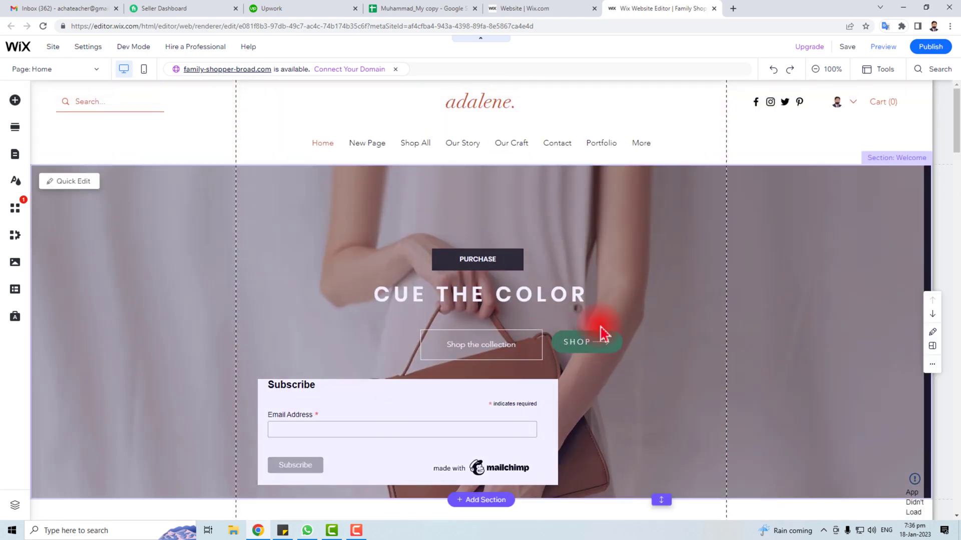
Delete the existing green SHOP button next to 'Shop the collection' in the hero.
{"action": "left_click", "coordinate": [599, 338]}
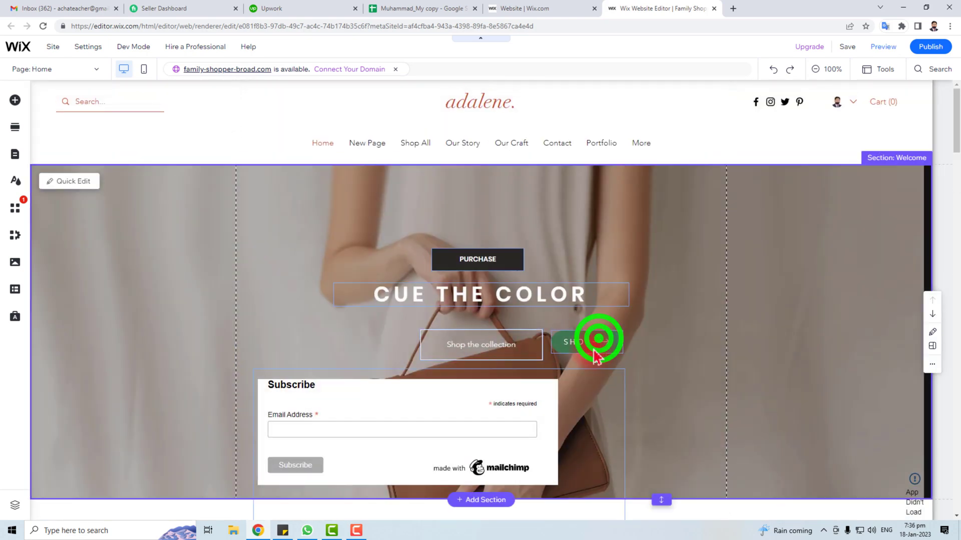
{"action": "left_click", "coordinate": [585, 342]}
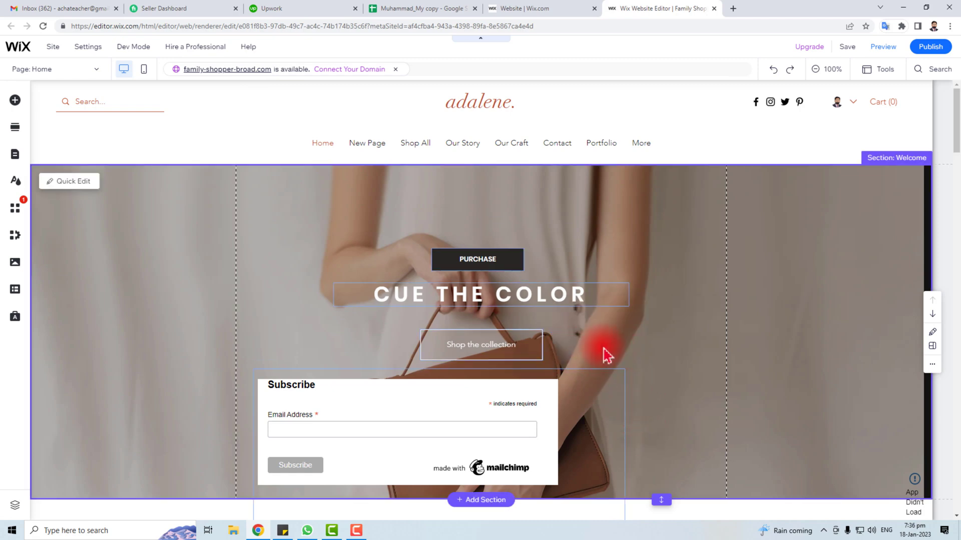
{"action": "left_click", "coordinate": [14, 100]}
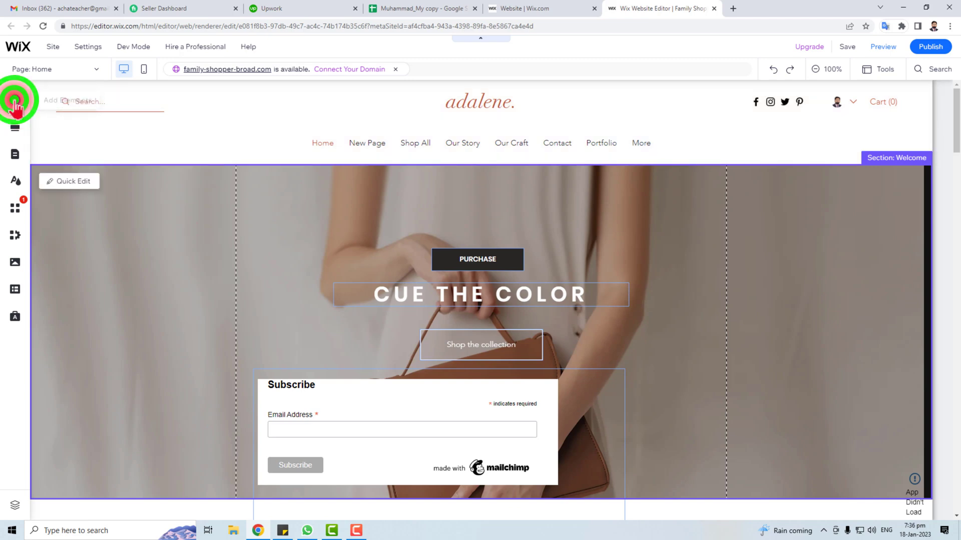
Browse the Add Elements Themed Buttons for the green SHOP arrow button.
{"action": "left_click", "coordinate": [16, 101]}
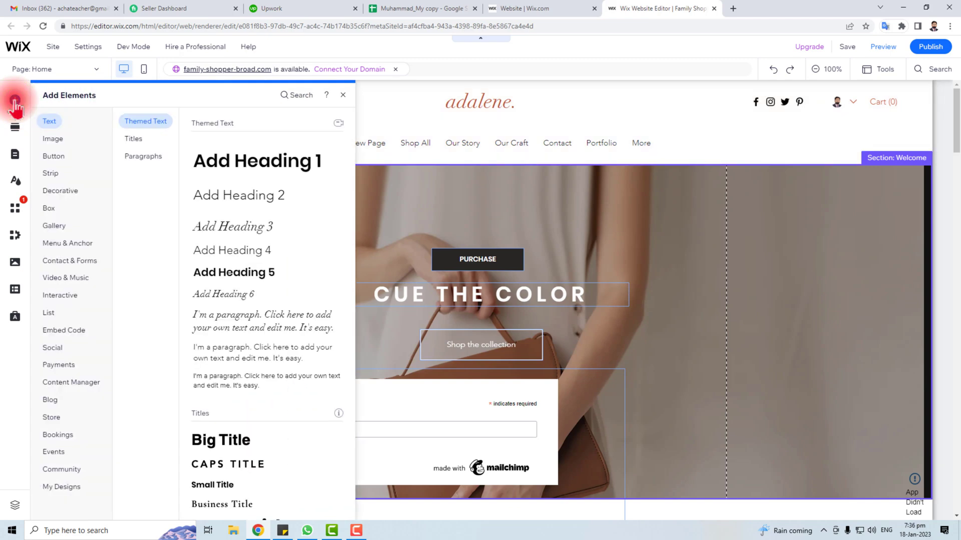
{"action": "left_click", "coordinate": [54, 156]}
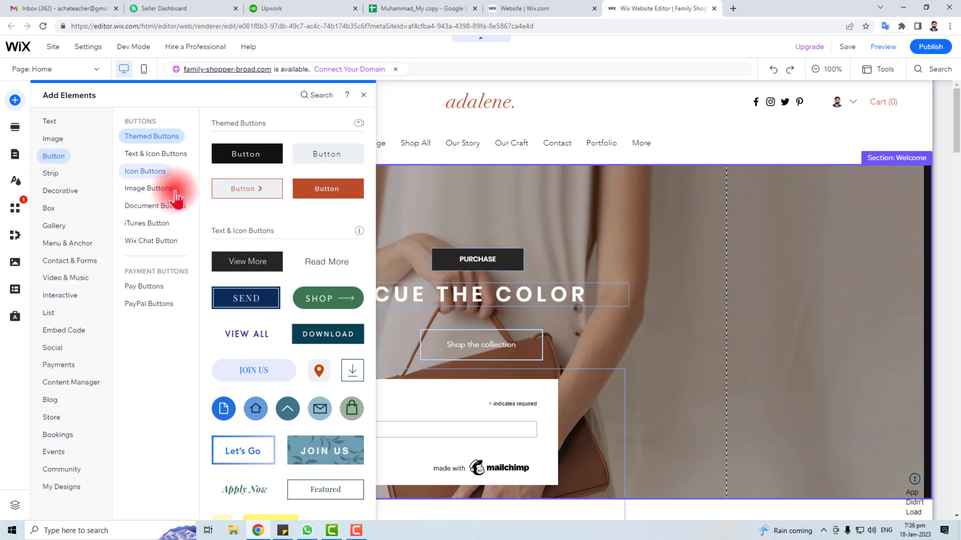
{"action": "mouse_move", "coordinate": [325, 451]}
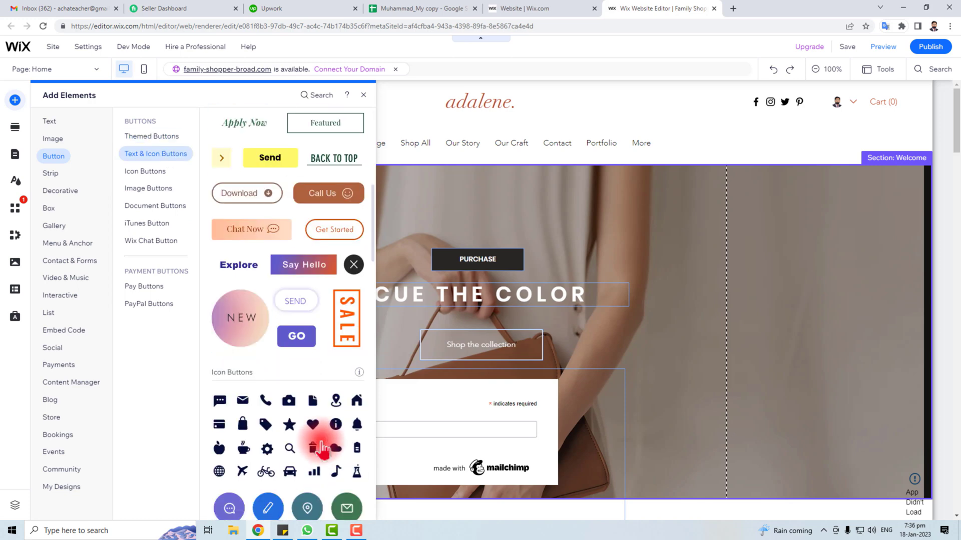
{"action": "left_click", "coordinate": [151, 136]}
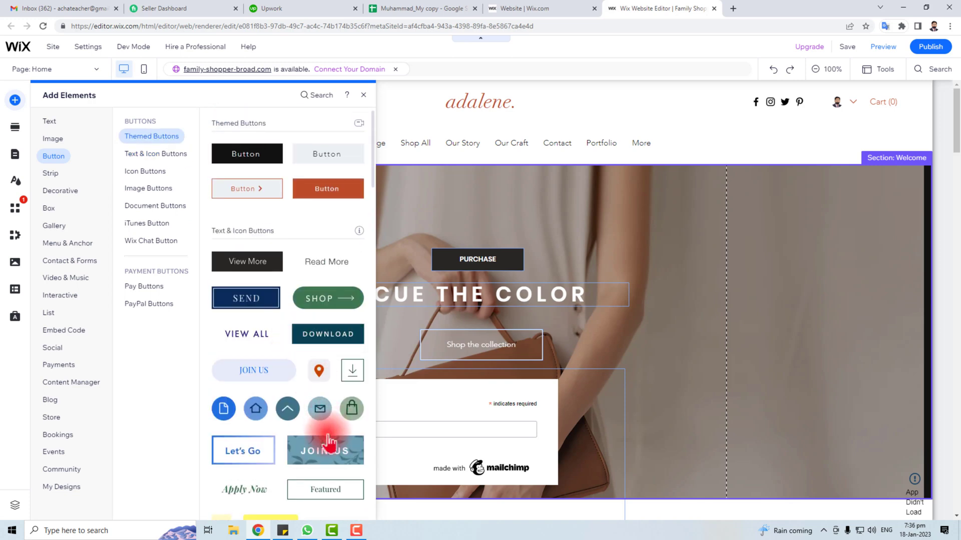
{"action": "mouse_move", "coordinate": [318, 298]}
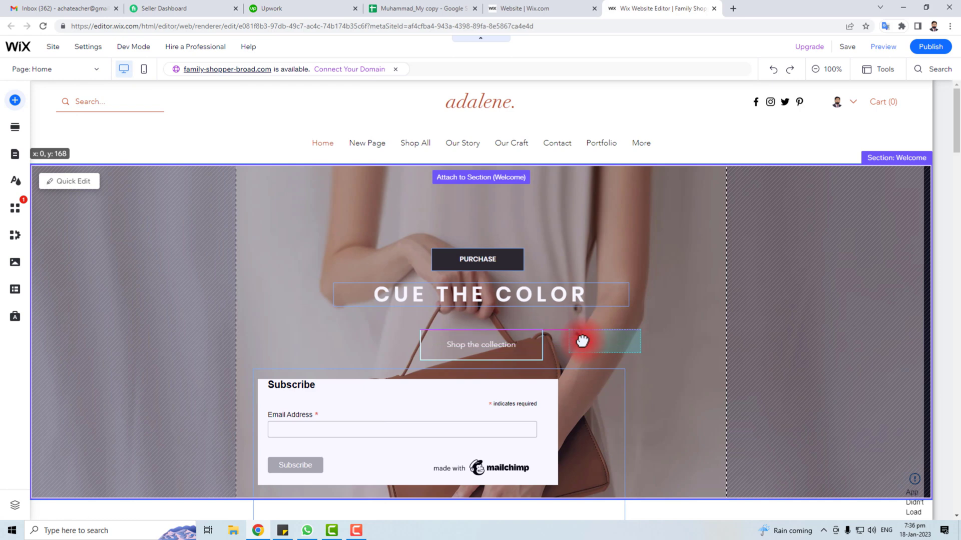
Drop the green SHOP arrow button just right of 'Shop the collection'.
{"action": "left_click", "coordinate": [582, 341]}
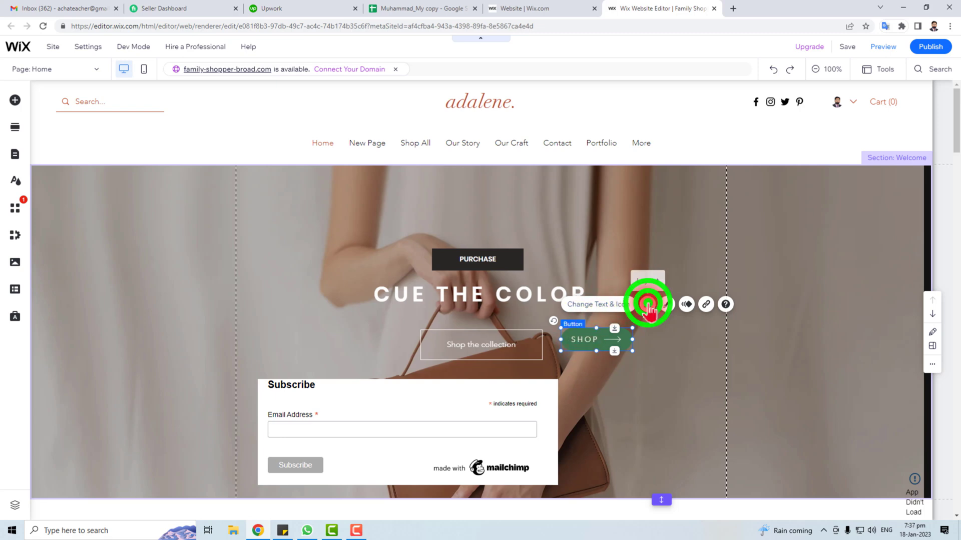
Center the SHOP button's text and arrow via Layout, then glance at its Design settings.
{"action": "left_click", "coordinate": [647, 304]}
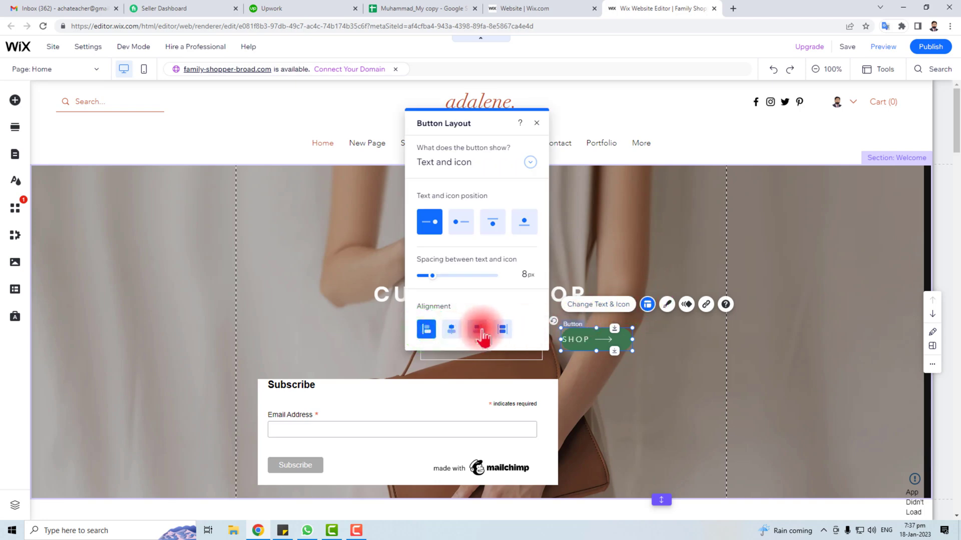
{"action": "left_click", "coordinate": [450, 330]}
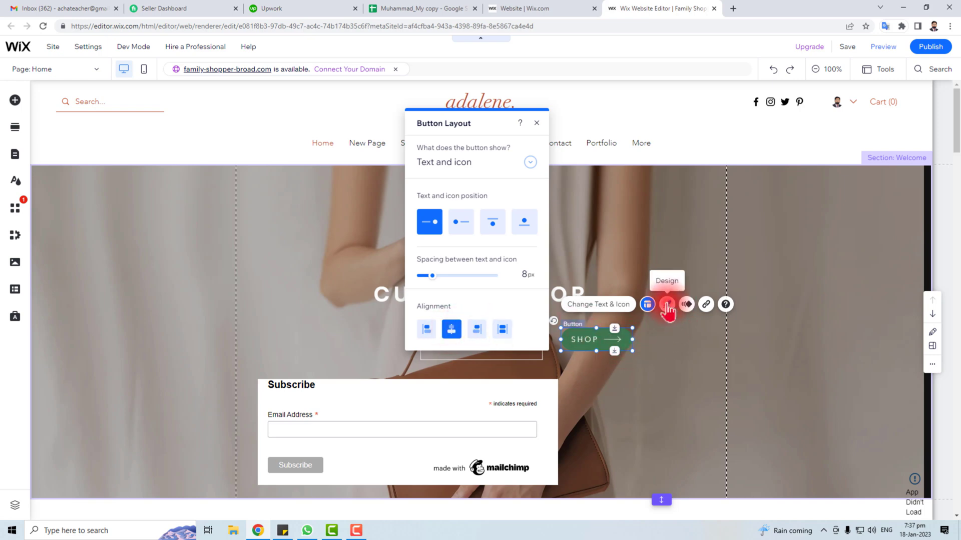
{"action": "left_click", "coordinate": [647, 304]}
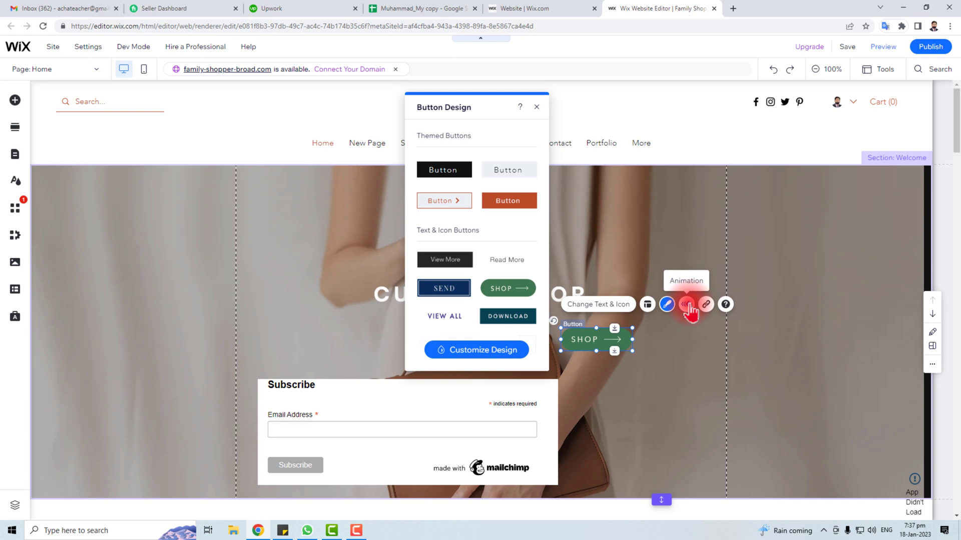
{"action": "left_click", "coordinate": [535, 107]}
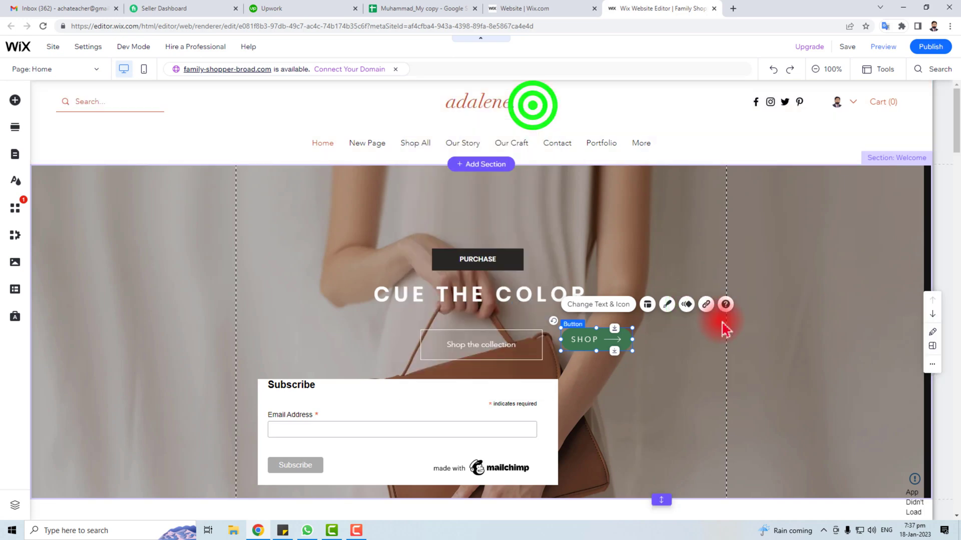